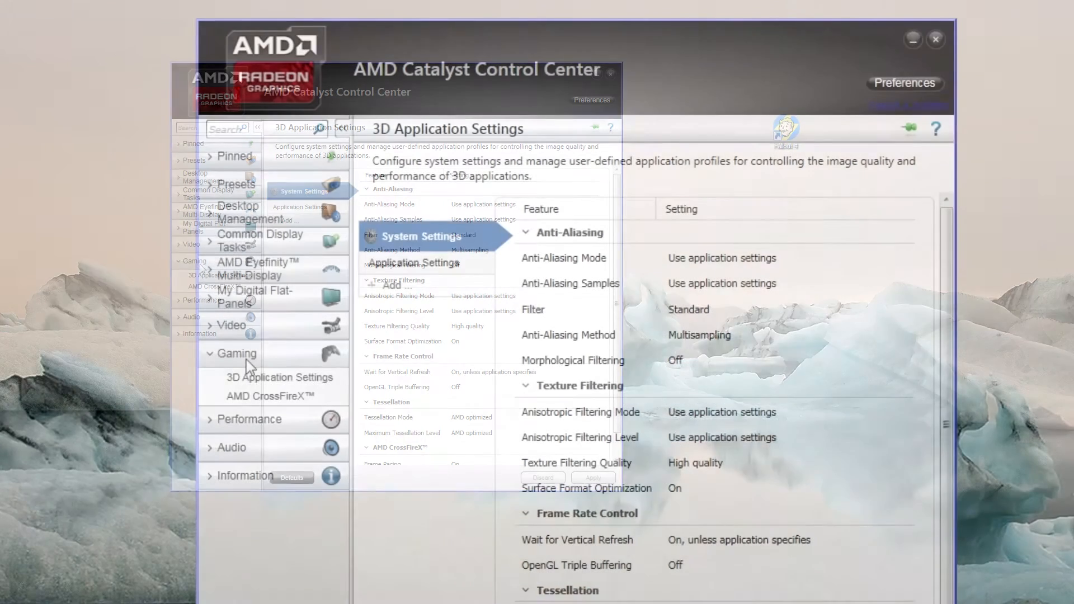
- Open Gaming > 3D Application Settings and start adding a new application profile
click(281, 377)
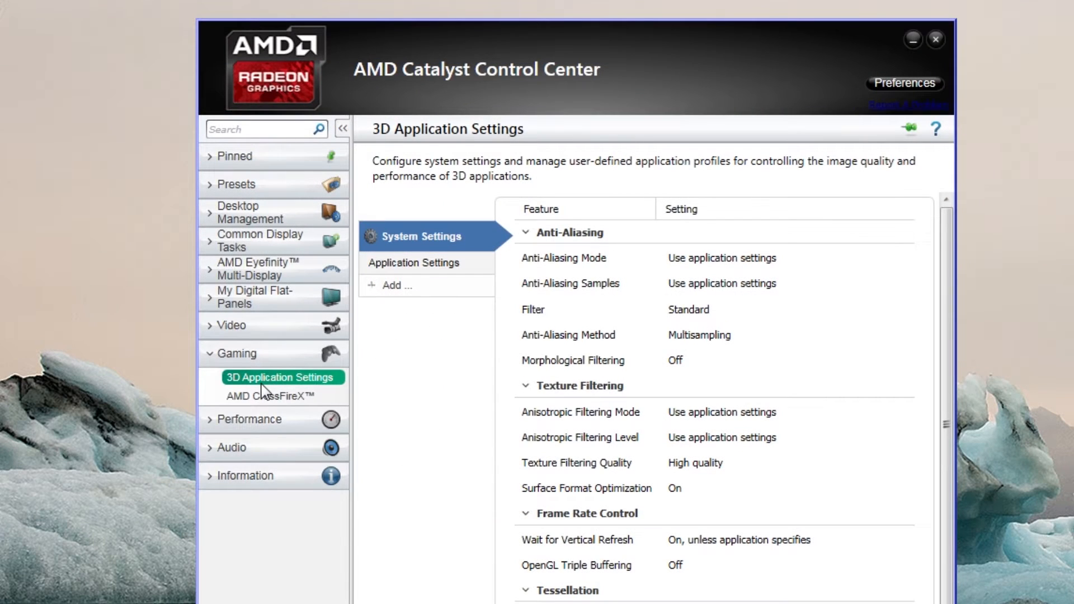
mouse_move(396, 285)
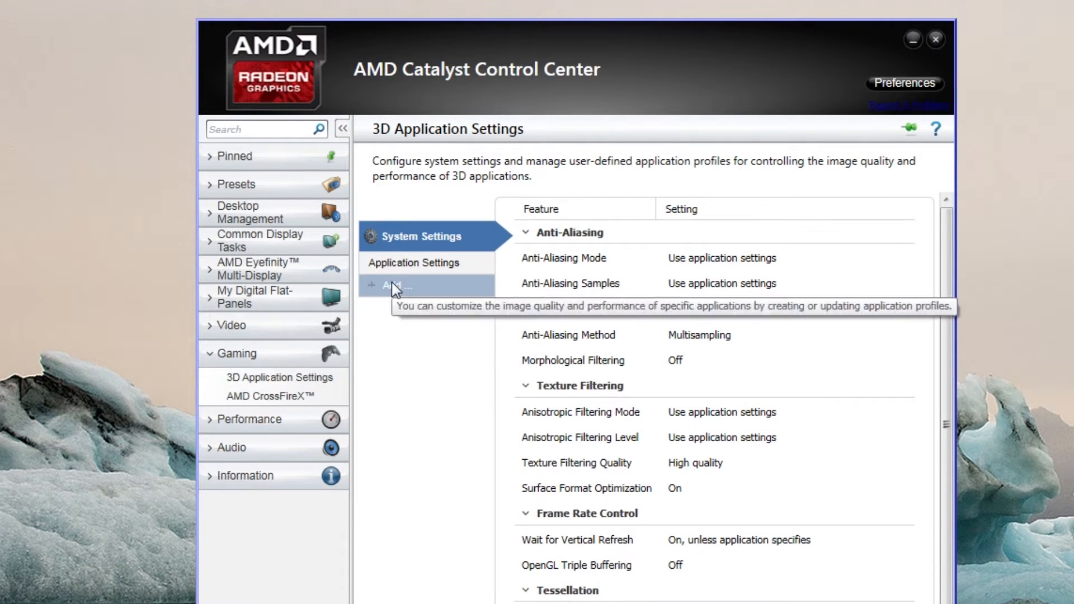
click(389, 284)
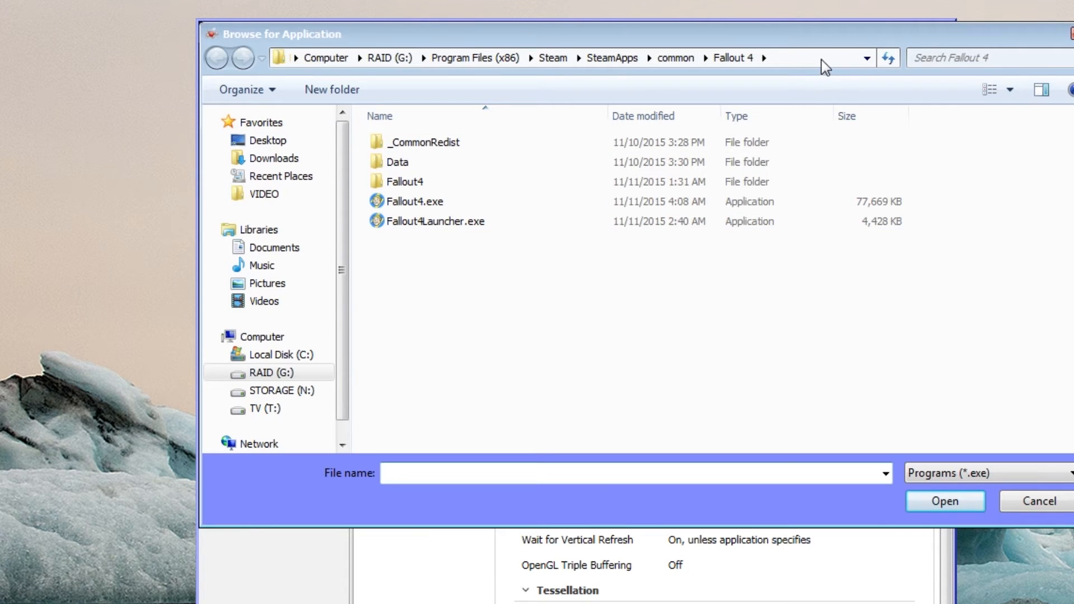
- Select Fallout4.exe in the Fallout 4 Steam folder as the new profile's application
click(437, 221)
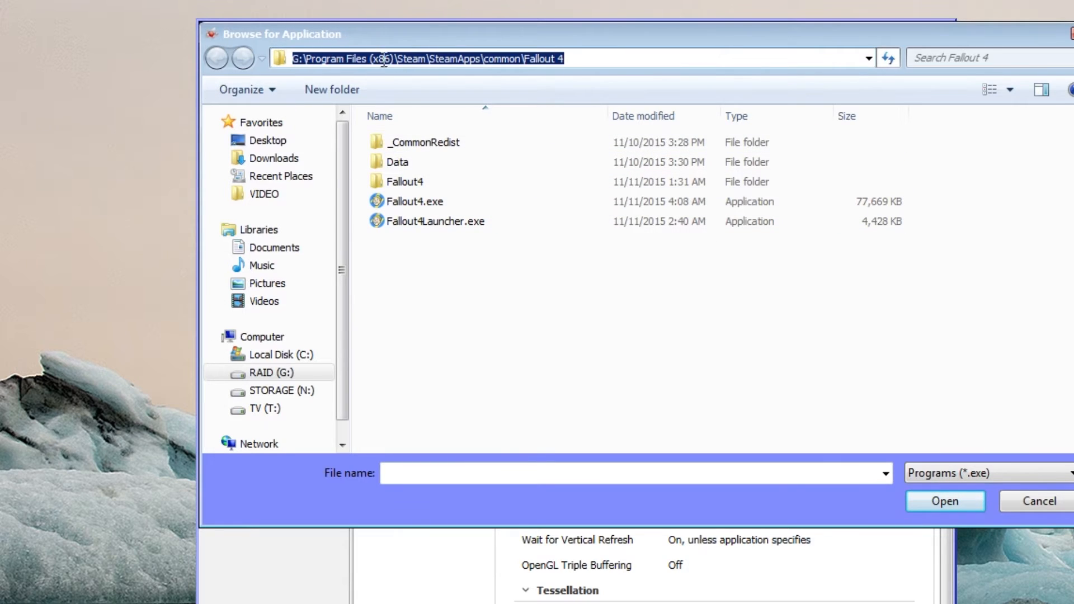
mouse_move(575, 72)
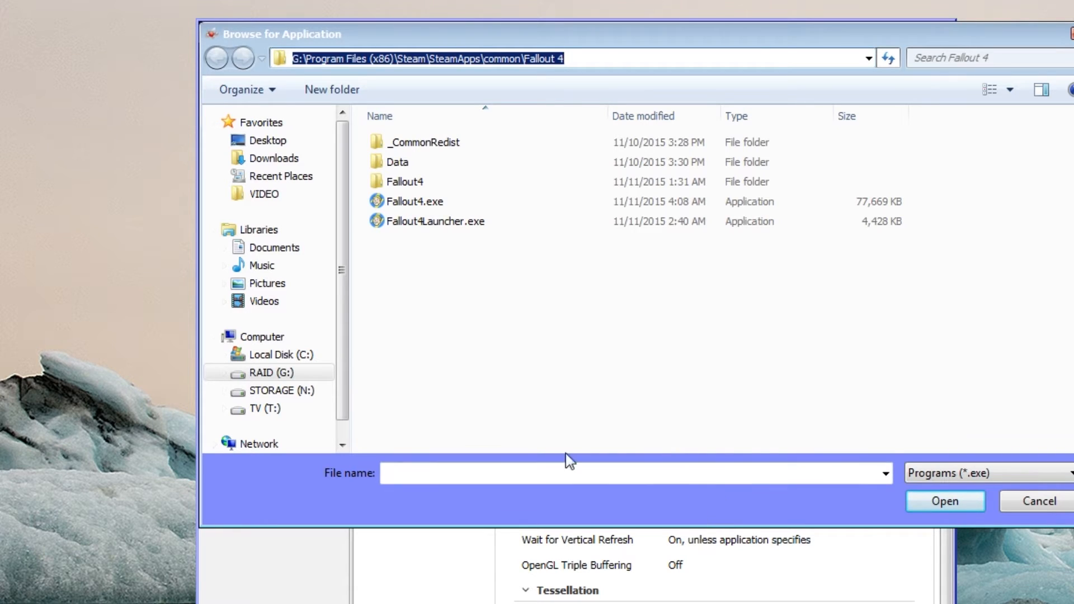
click(414, 201)
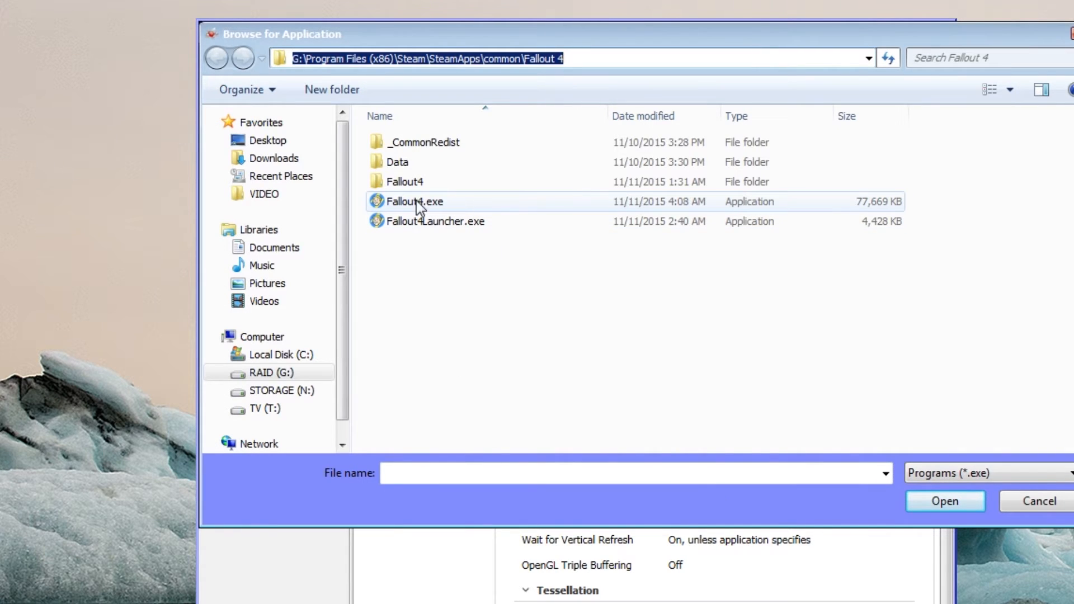
click(414, 202)
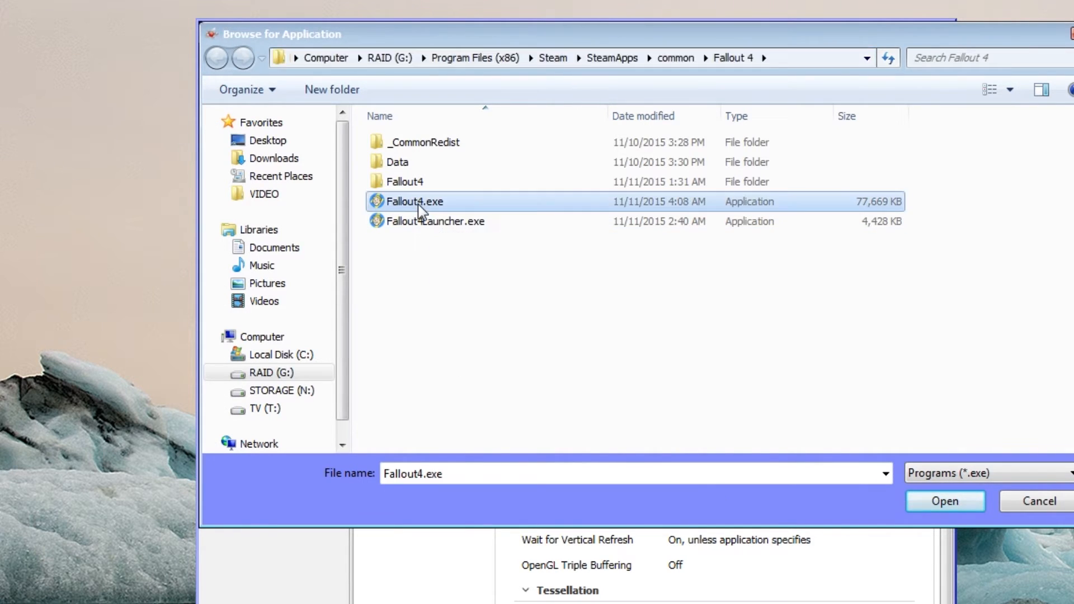
click(944, 501)
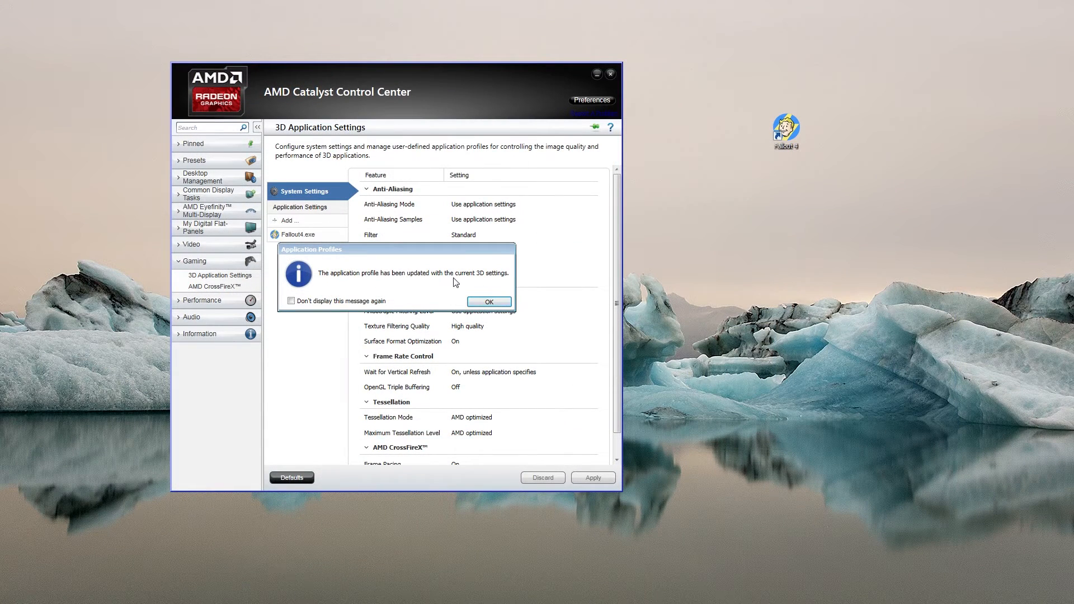
- Dismiss the message that the Fallout4.exe profile was updated with current 3D settings
click(488, 301)
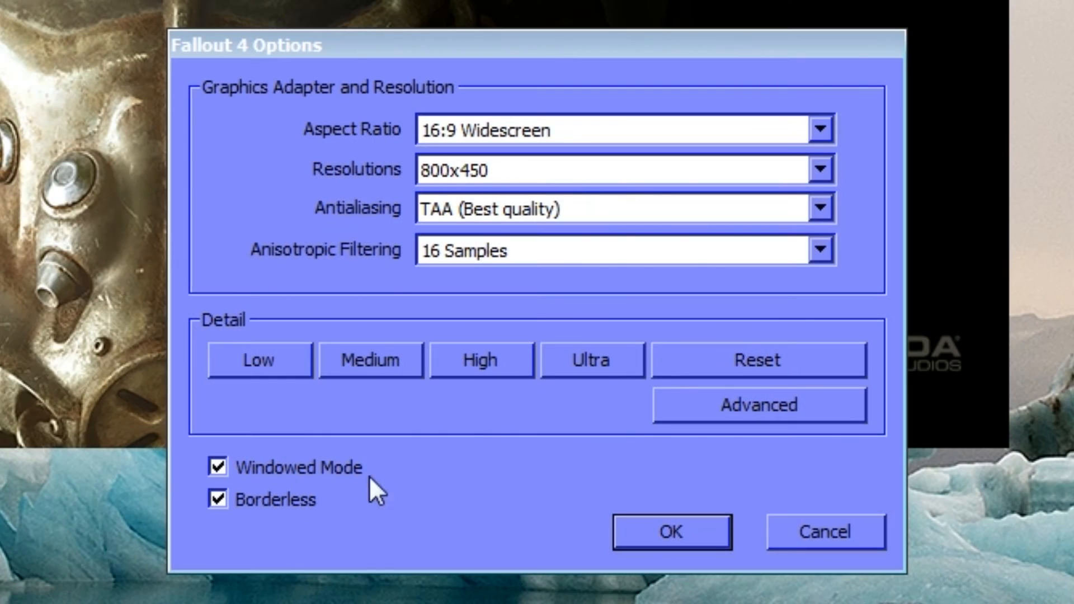
mouse_move(804, 199)
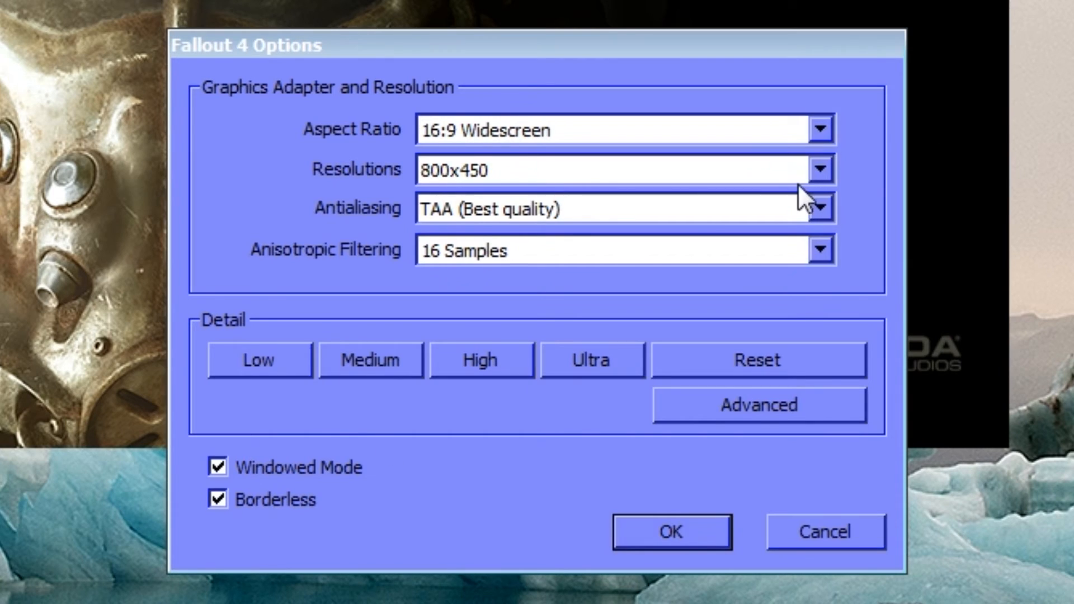
- Choose 1920x1080 from the Fallout 4 launcher's Resolutions dropdown
click(819, 169)
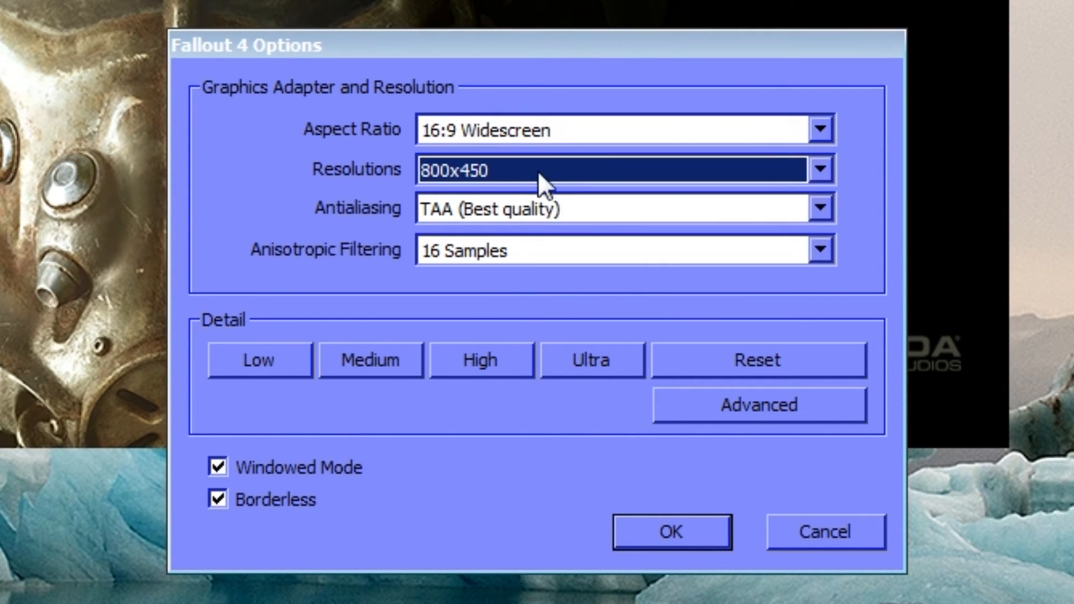
click(819, 169)
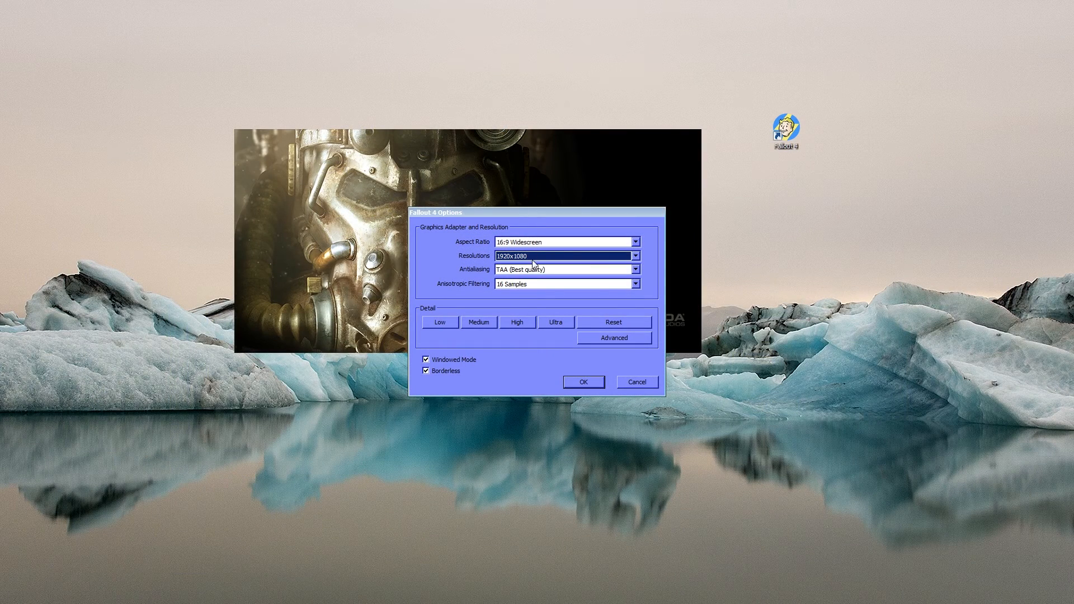
mouse_move(624, 382)
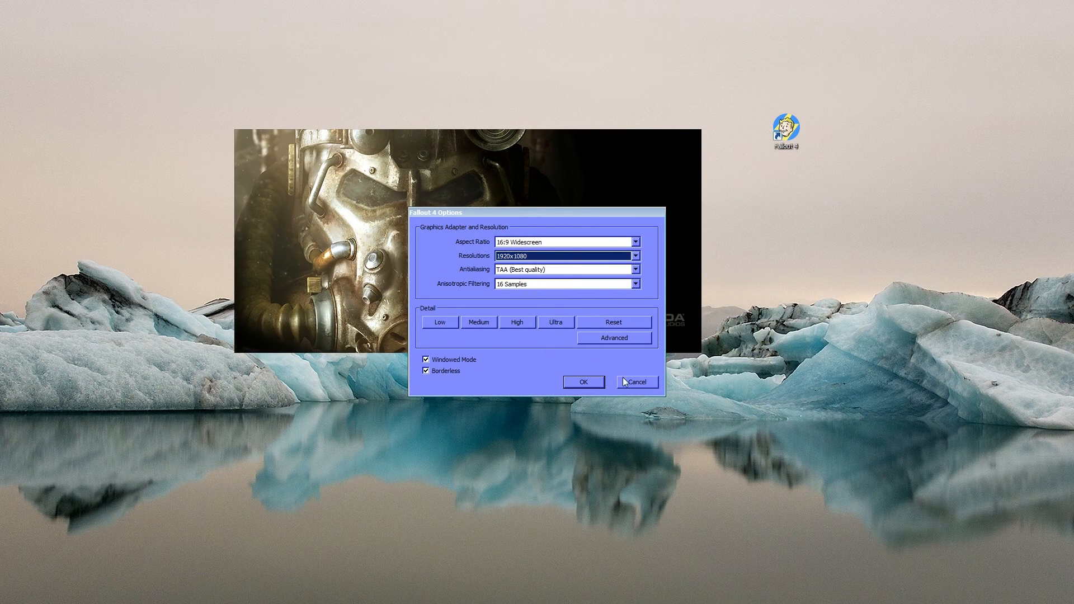